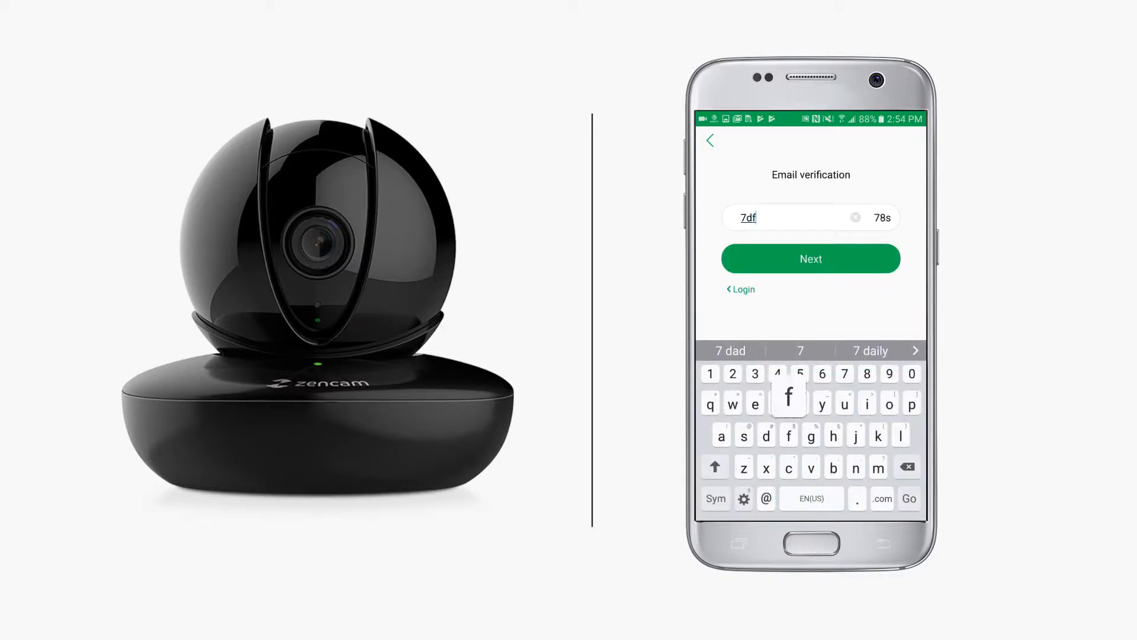
Submit the email verification code and enter the new password in both password fields
{"action": "left_click", "coordinate": [810, 259]}
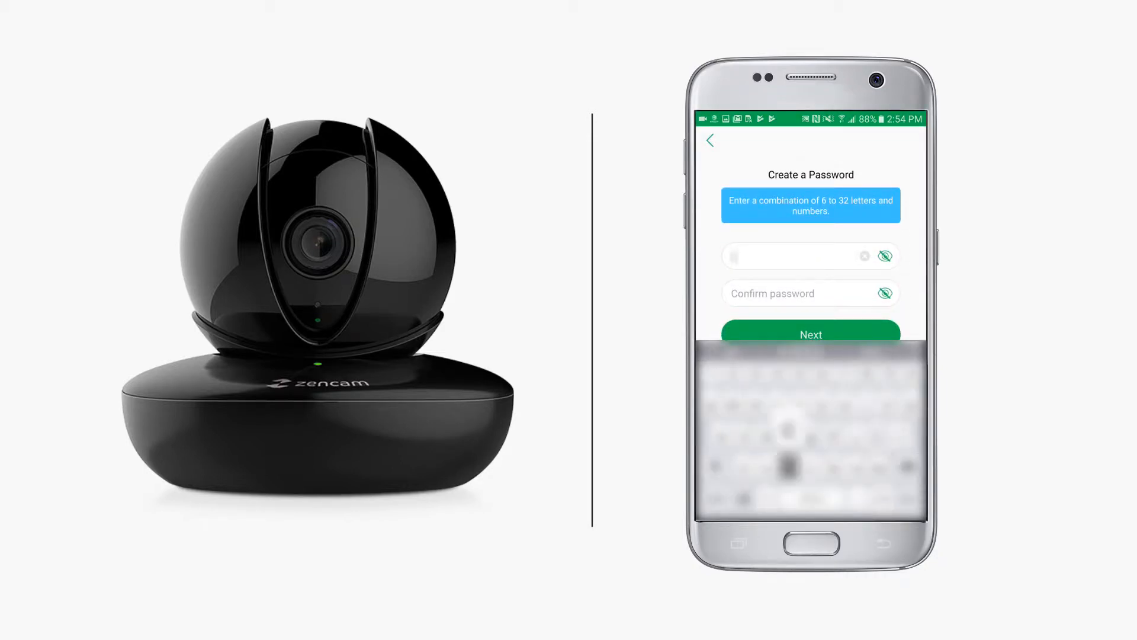
{"action": "type", "text": "password"}
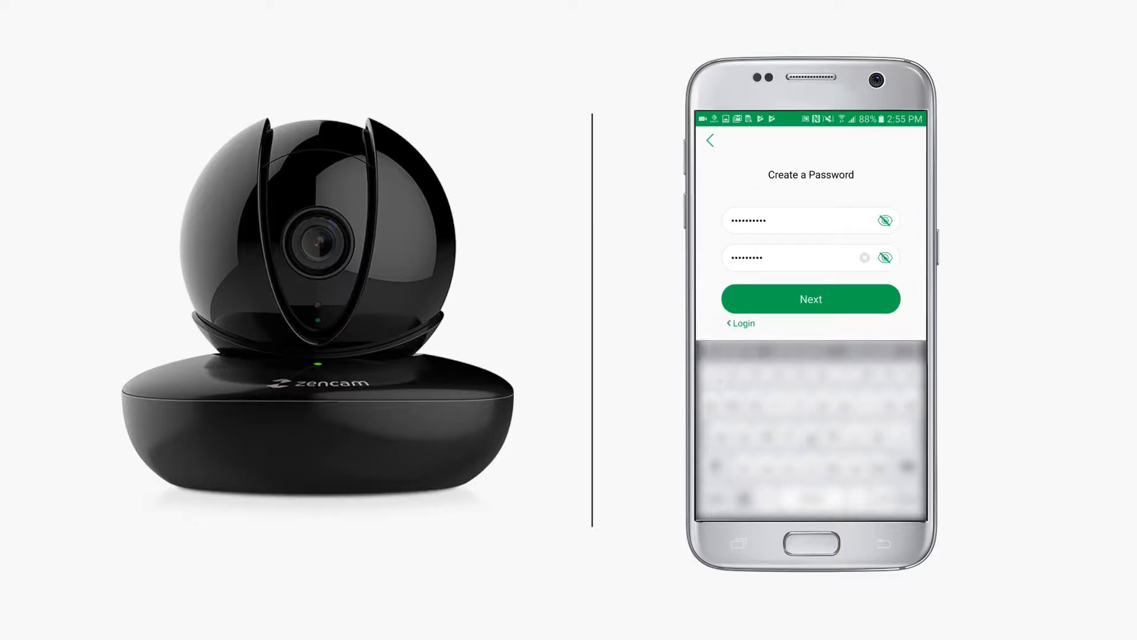
Submit the new password to create the account and advance to Wi-Fi setup
{"action": "left_click", "coordinate": [810, 298]}
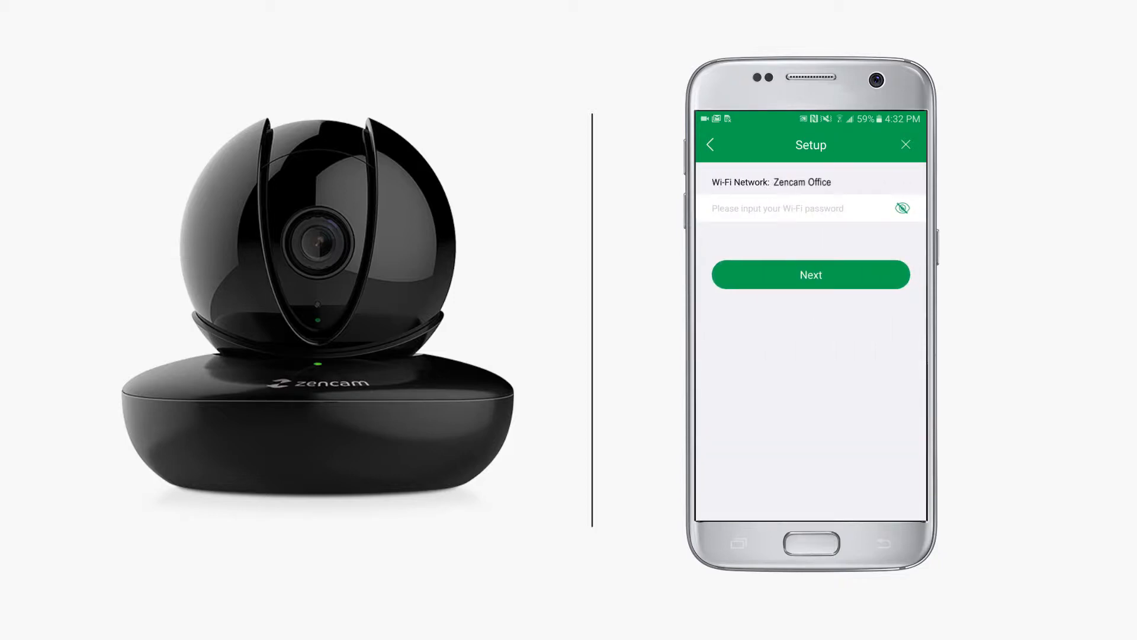
Enter the Zencam Office Wi-Fi password and connect camera Z03A201708188
{"action": "left_click", "coordinate": [798, 208]}
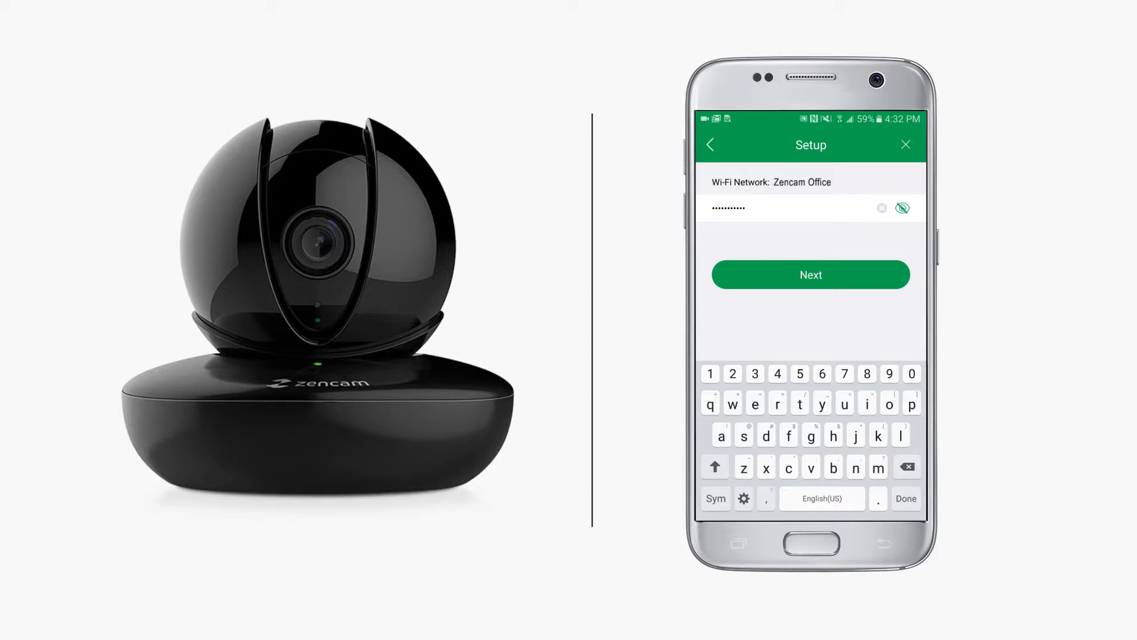
{"action": "left_click", "coordinate": [810, 274]}
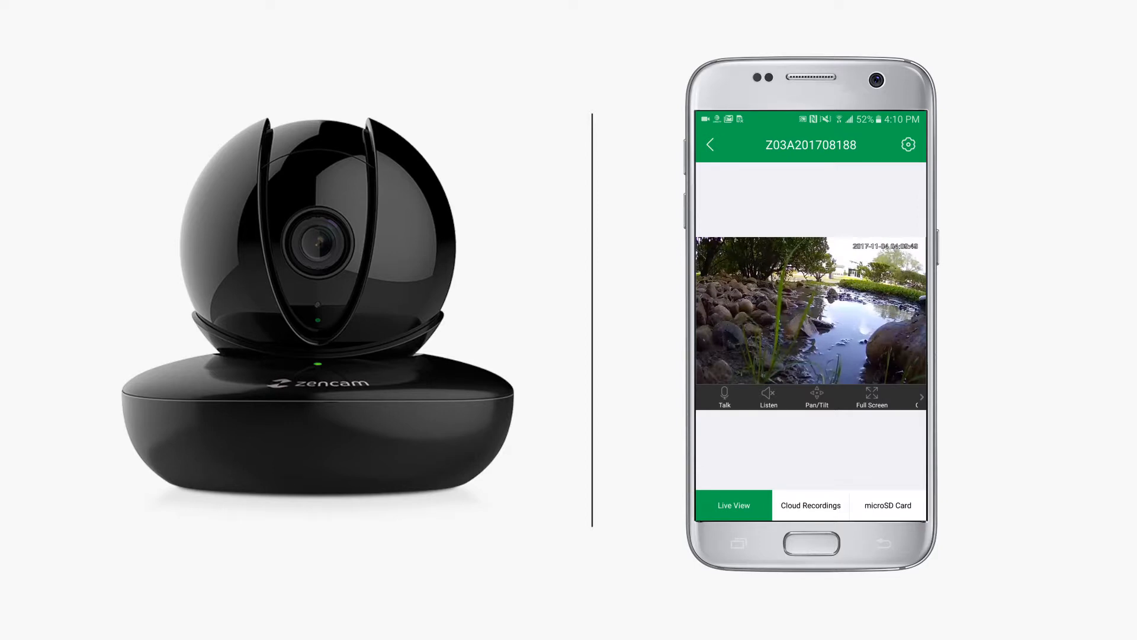
Browse the live view toolbar's tool sets to reach the snapshot and recording tools
{"action": "left_click", "coordinate": [872, 396]}
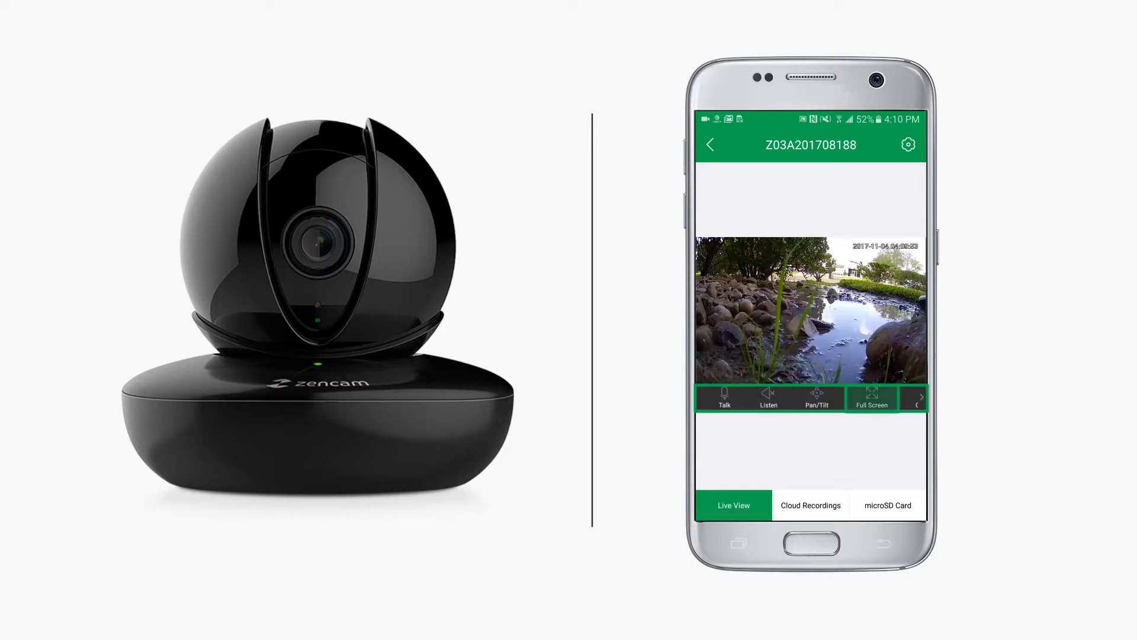
{"action": "left_click", "coordinate": [917, 396]}
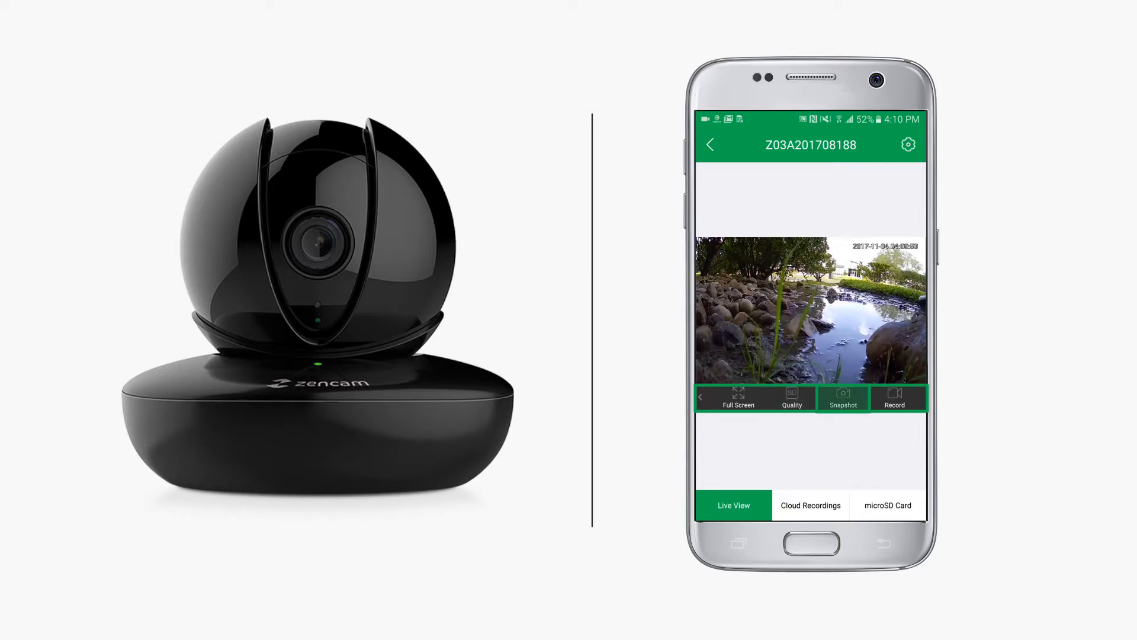
{"action": "left_click", "coordinate": [895, 398]}
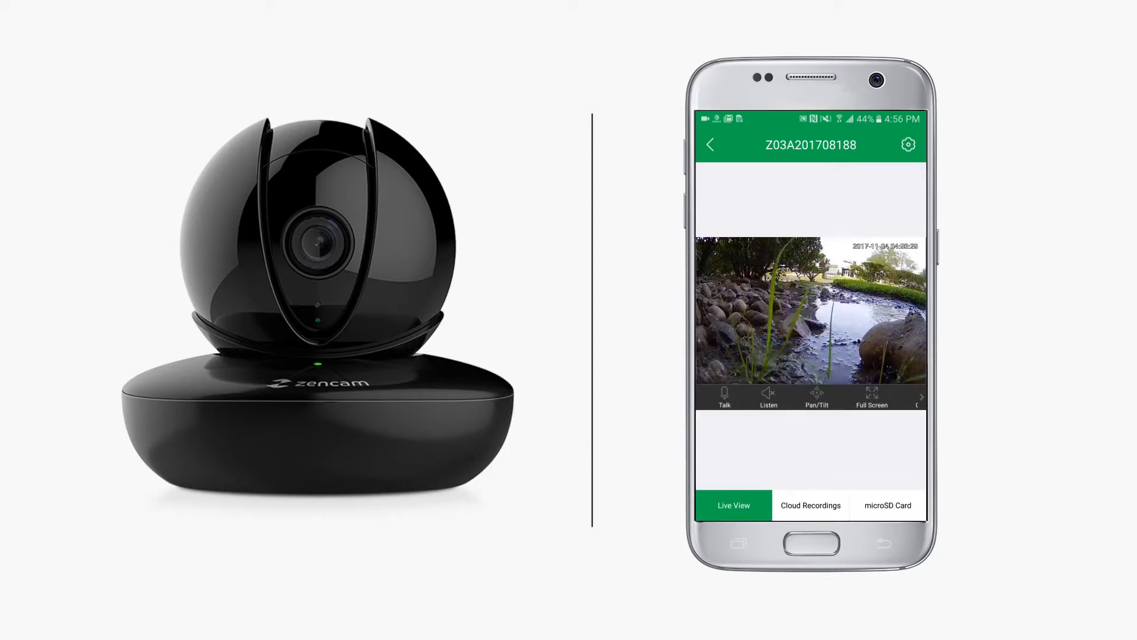
{"action": "left_click", "coordinate": [723, 392]}
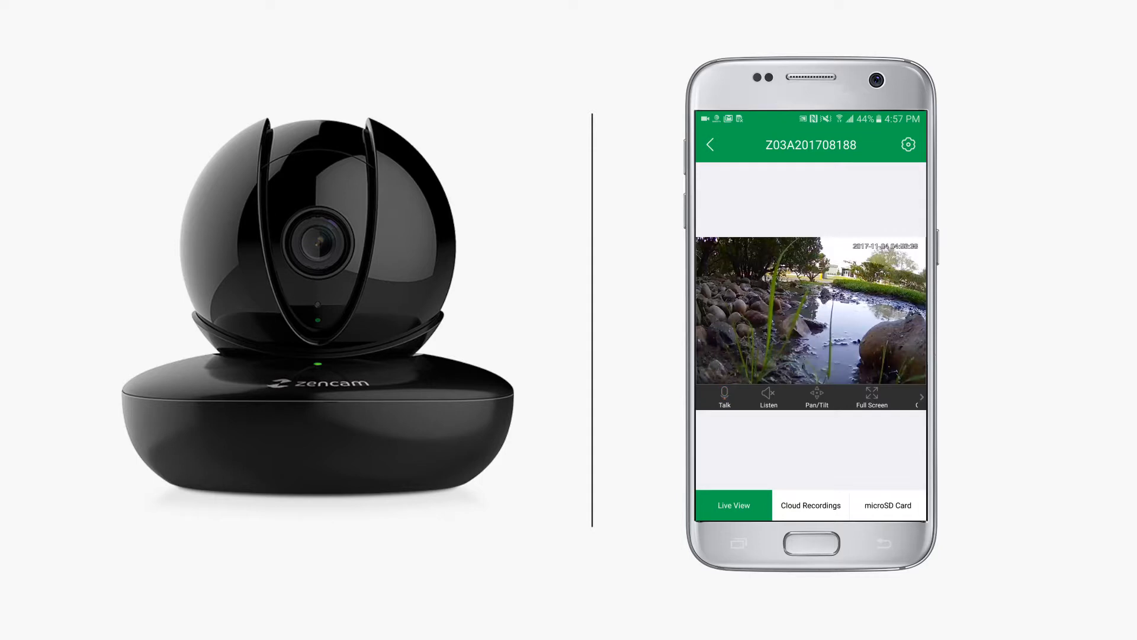
{"action": "left_click", "coordinate": [767, 392]}
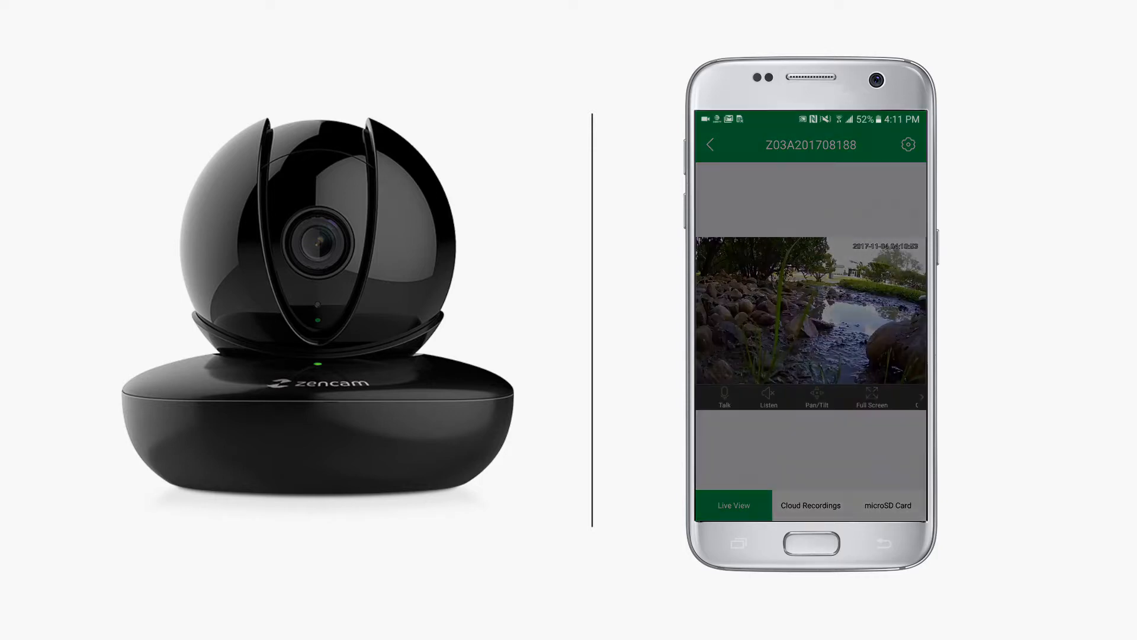
{"action": "left_click", "coordinate": [817, 397]}
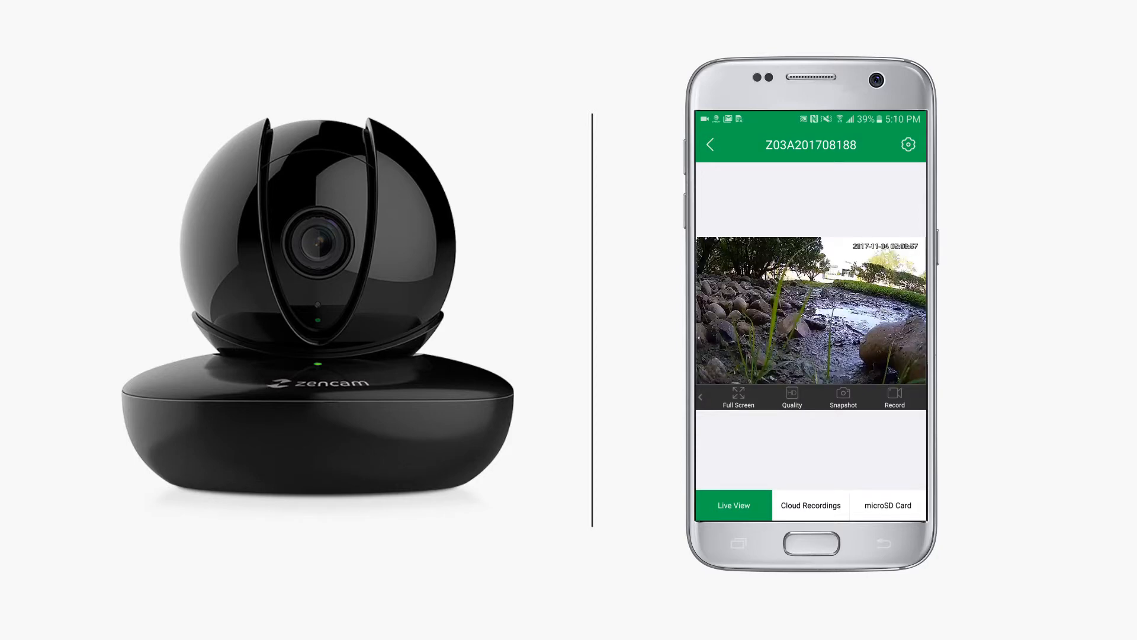
Save a live view snapshot and view the microSD Card recordings for 2017-11-03
{"action": "left_click", "coordinate": [843, 397]}
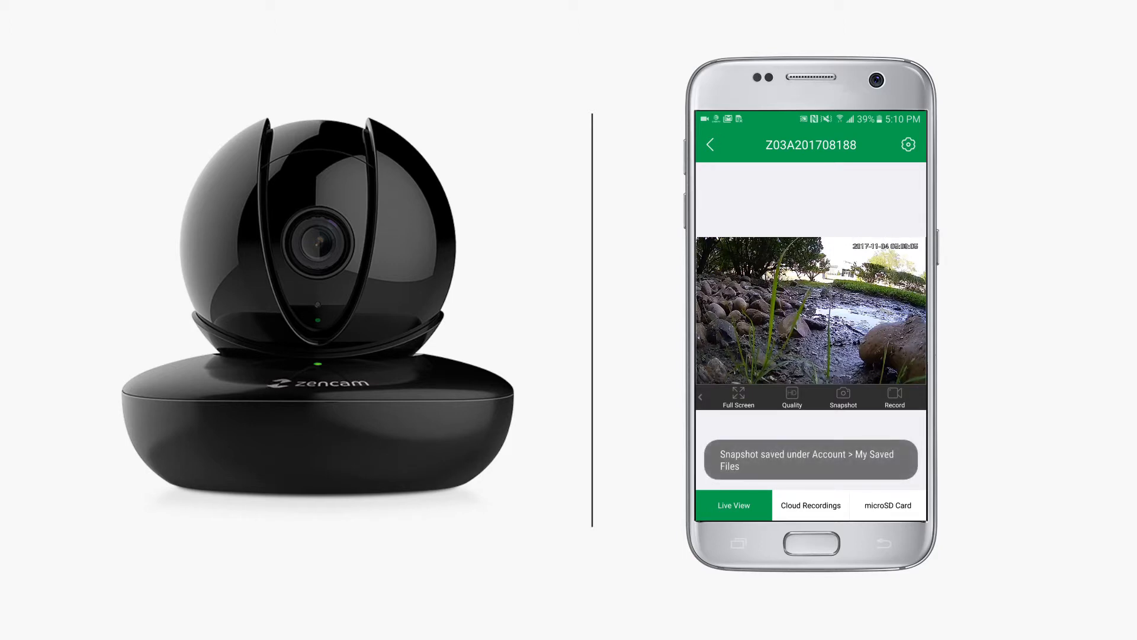
{"action": "left_click", "coordinate": [895, 398]}
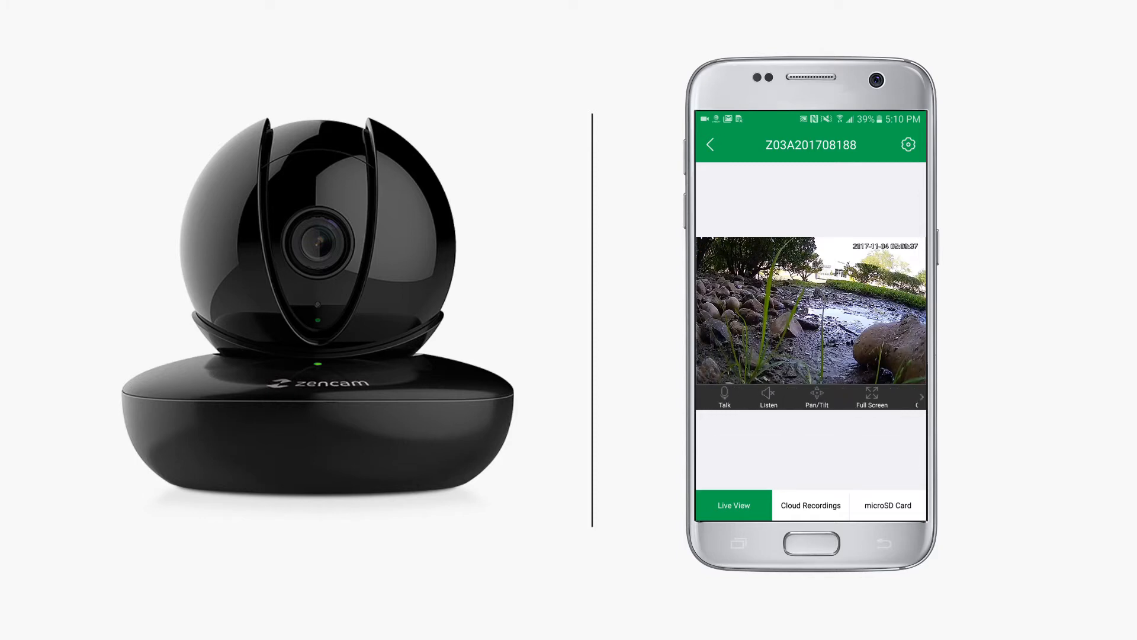
{"action": "left_click", "coordinate": [887, 505]}
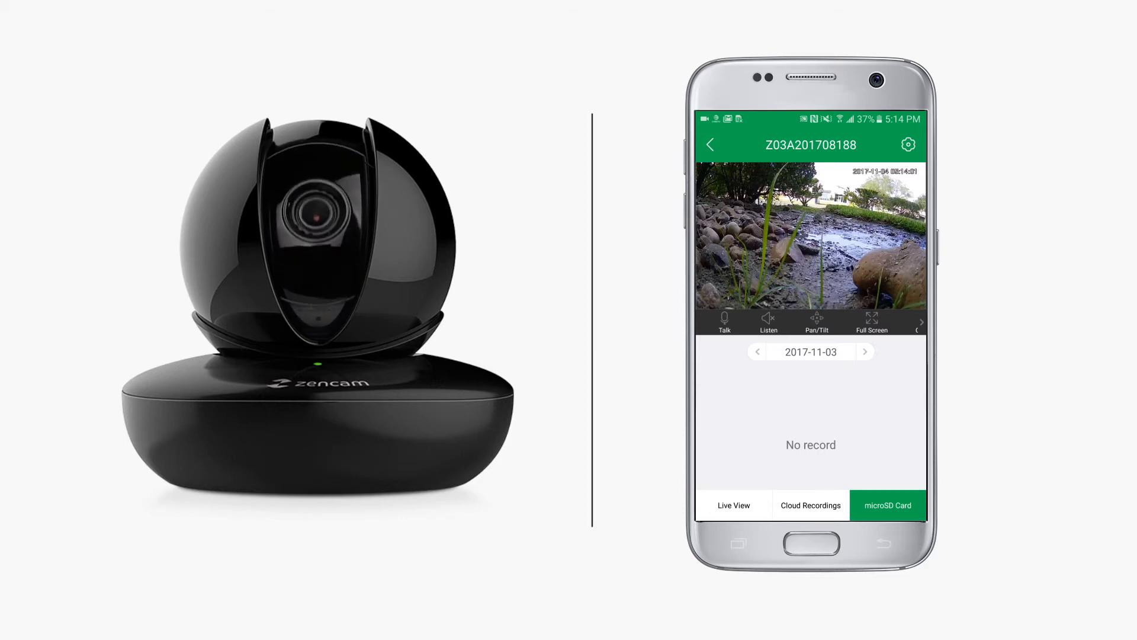
Return to Live View and open the camera's Device Information settings
{"action": "left_click", "coordinate": [734, 505]}
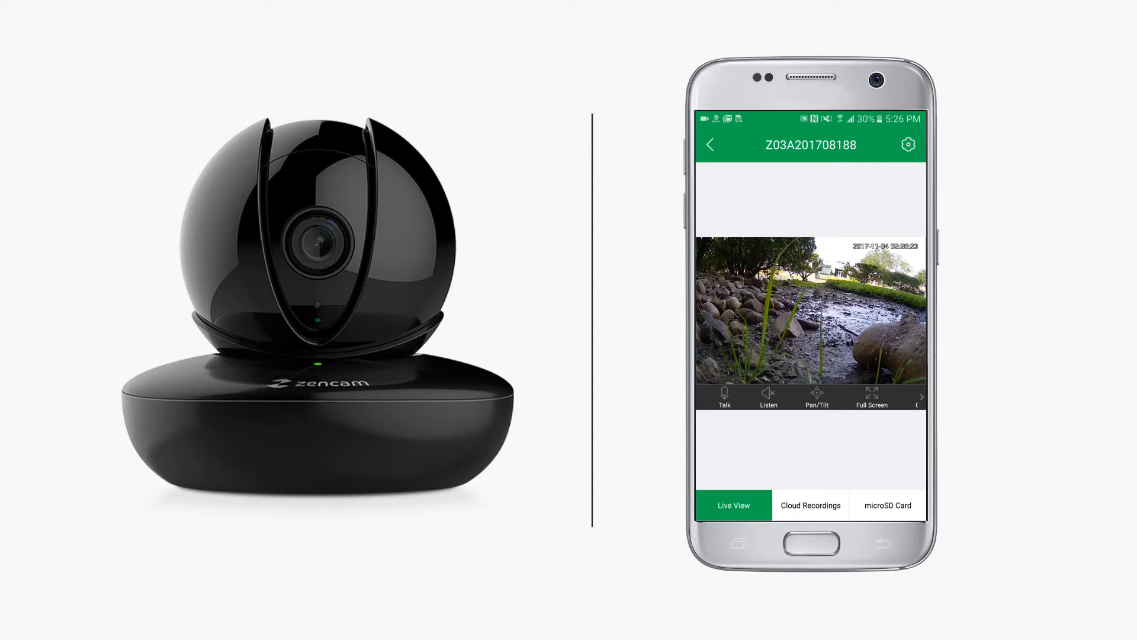
{"action": "left_click", "coordinate": [907, 143]}
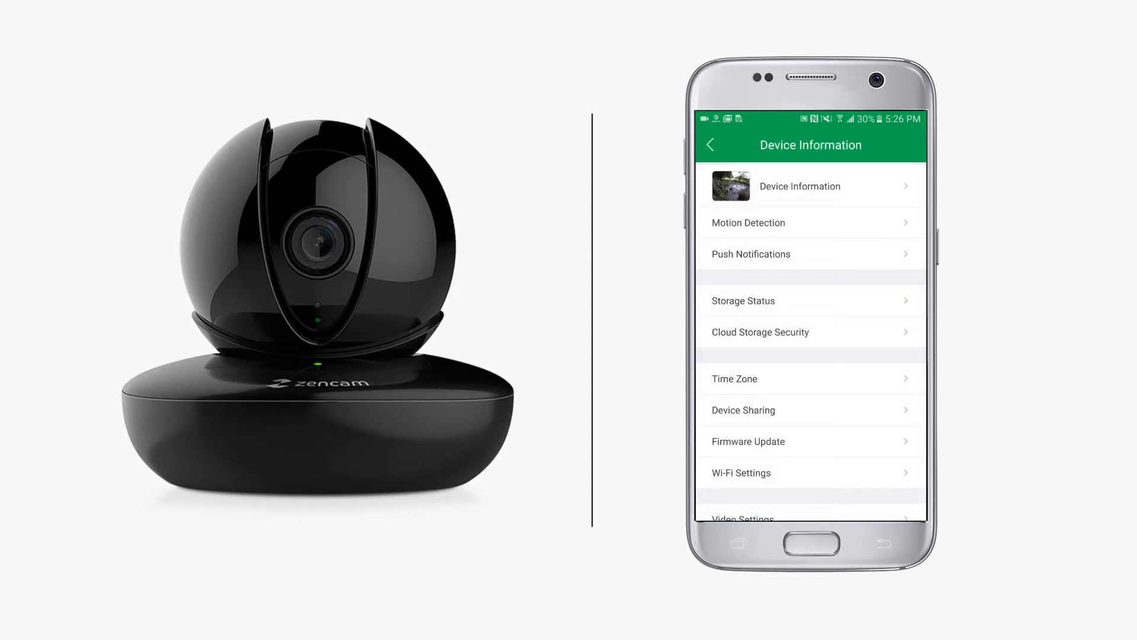
Save the Device Name as 'Zen Garden' and return to its live view
{"action": "left_click", "coordinate": [800, 186]}
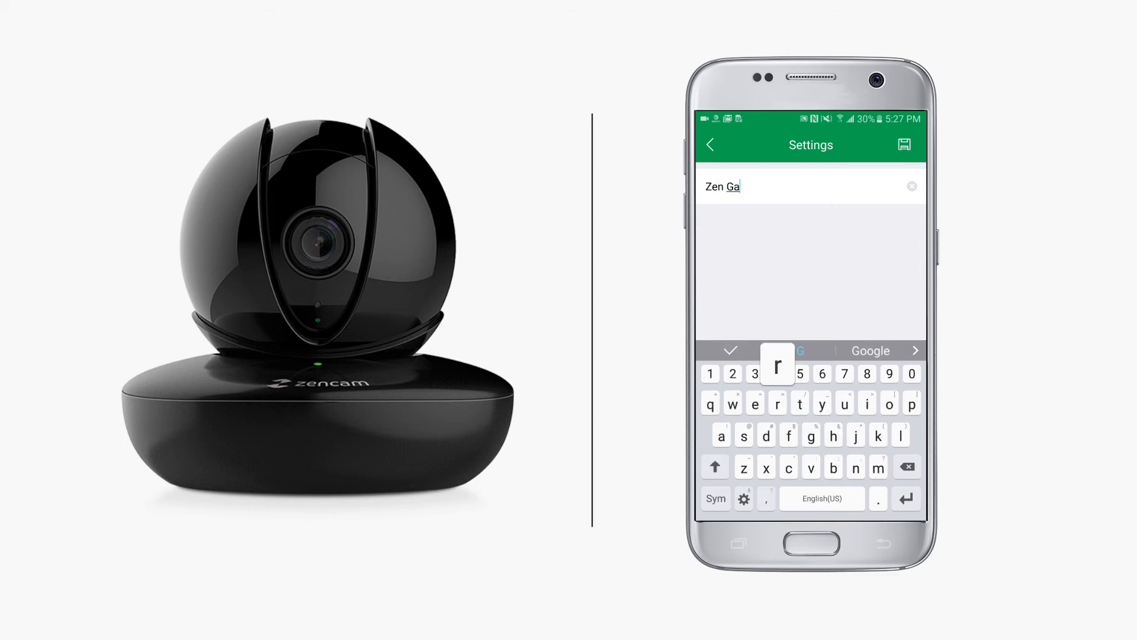
{"action": "left_click", "coordinate": [902, 144]}
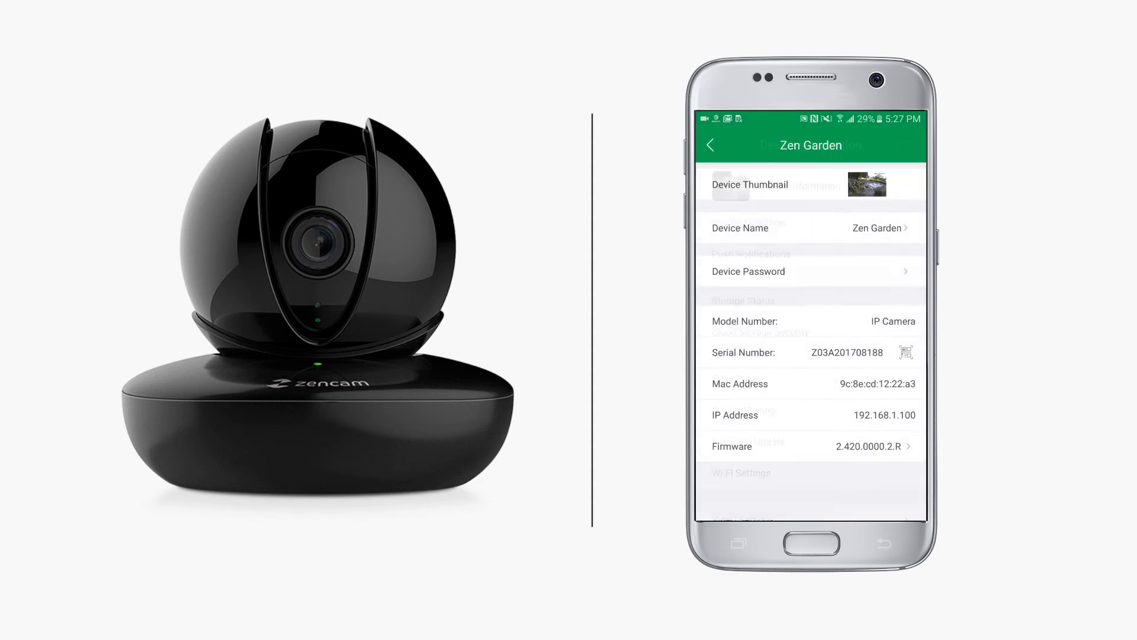
{"action": "left_click", "coordinate": [710, 145]}
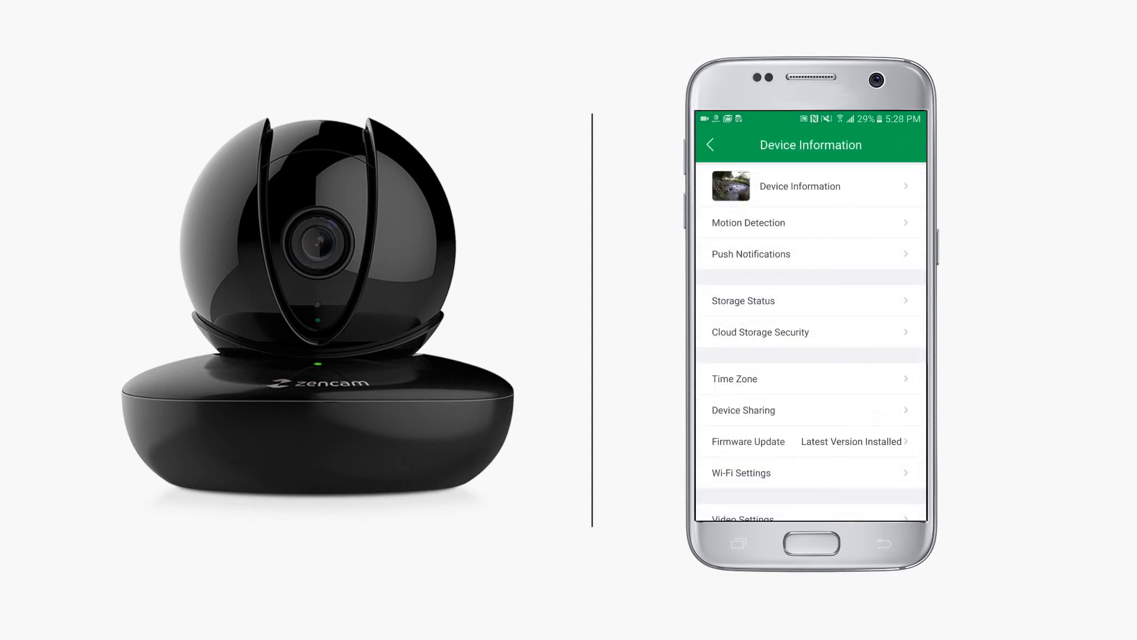
{"action": "scroll", "scroll_direction": "down", "scroll_amount": 3}
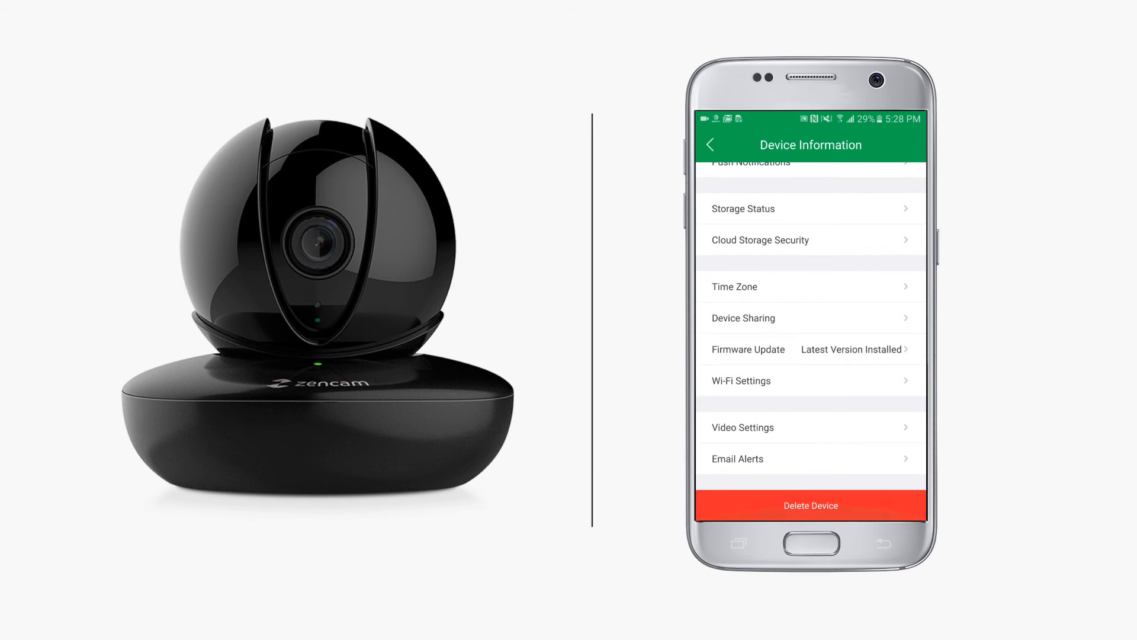
{"action": "scroll", "scroll_direction": "up", "scroll_amount": 3}
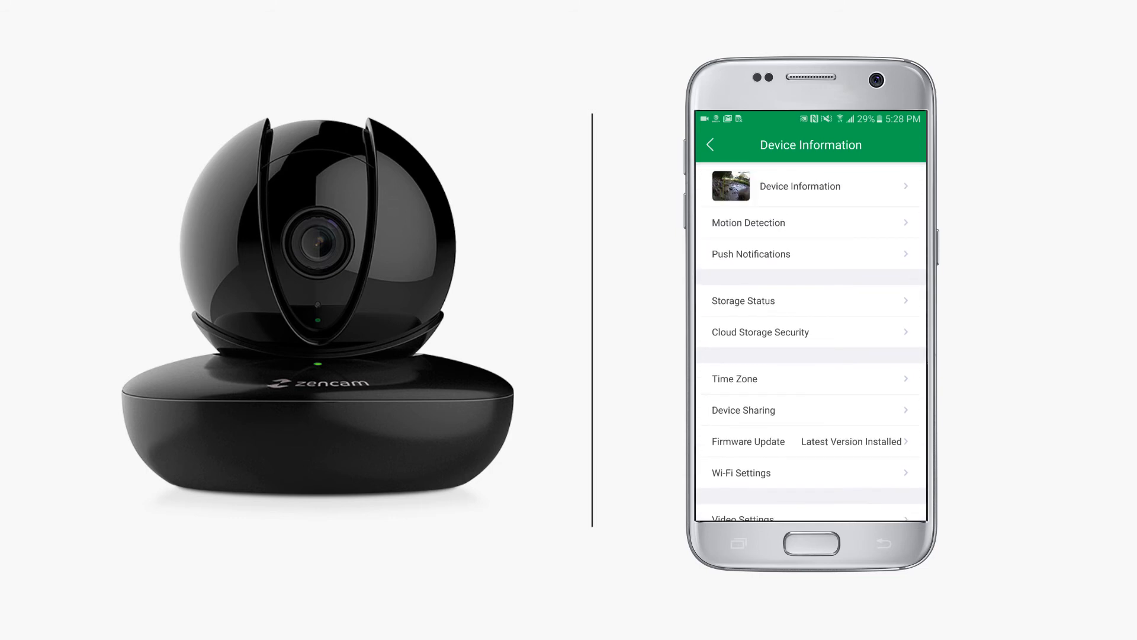
{"action": "left_click", "coordinate": [710, 145]}
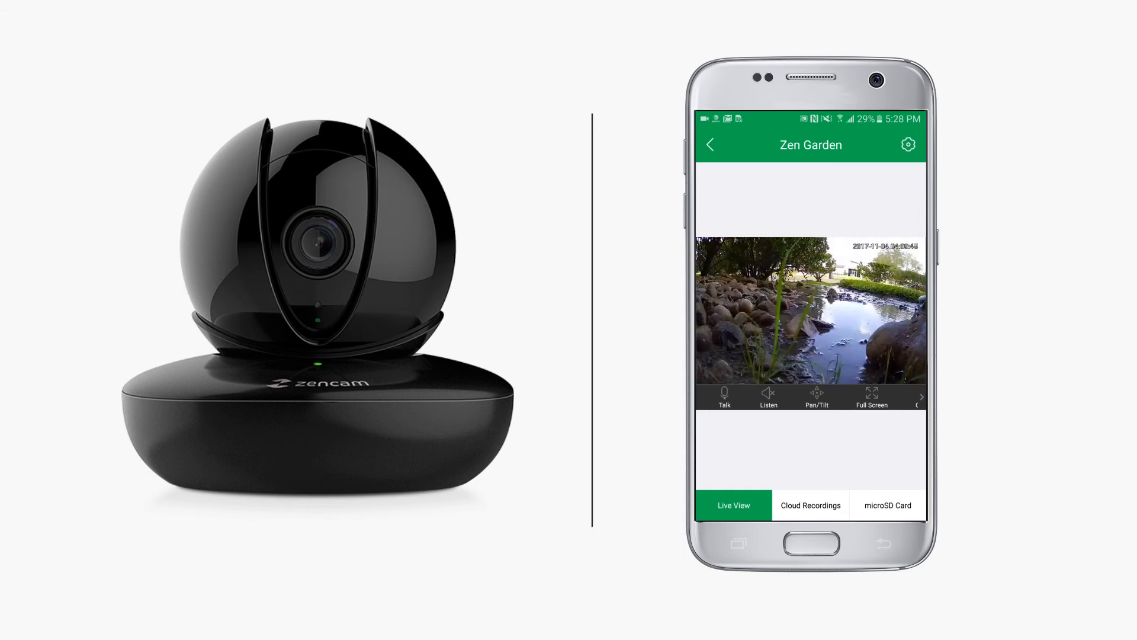